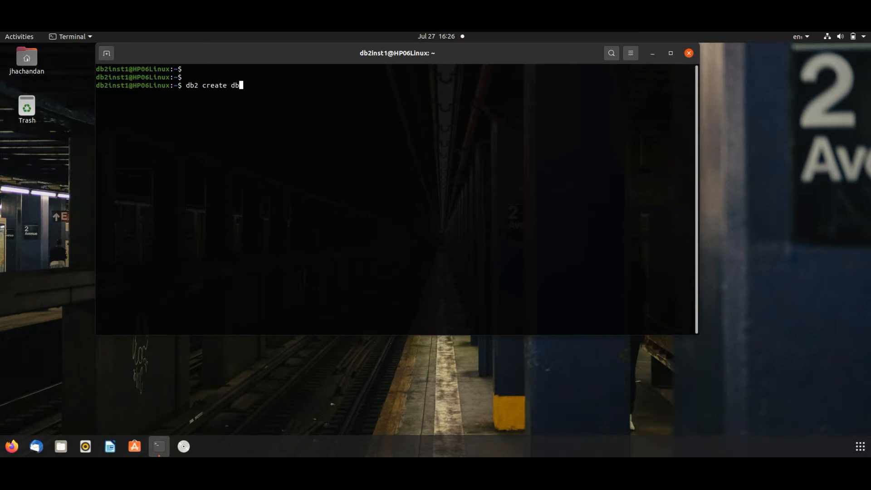
# Run 'db2 create db db2test' to create the db2test database.
pyautogui.write(' db2test')
pyautogui.press('Return')
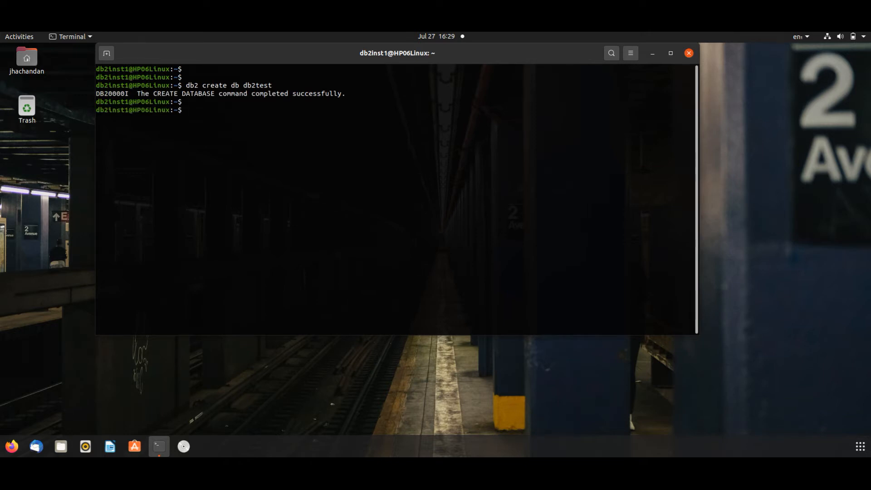